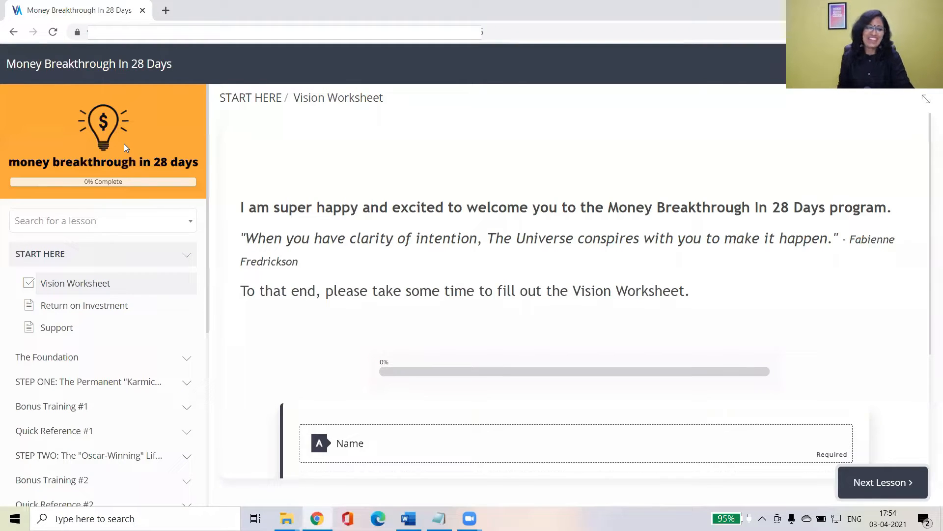
pyautogui.moveTo(112, 266)
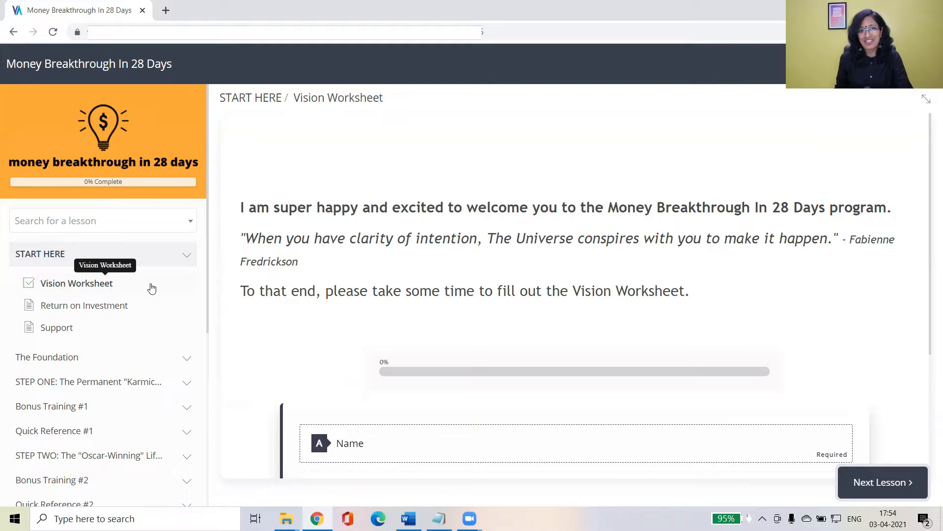
pyautogui.moveTo(269, 256)
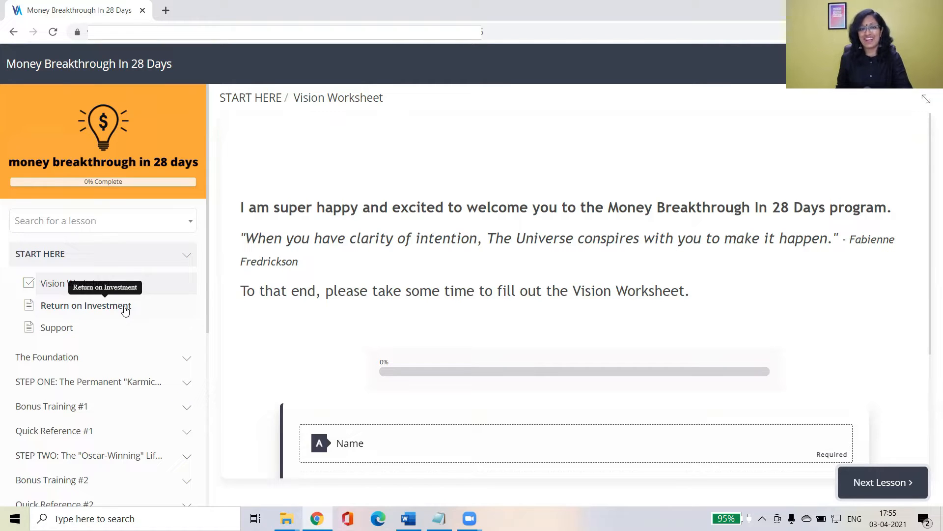
pyautogui.moveTo(94, 327)
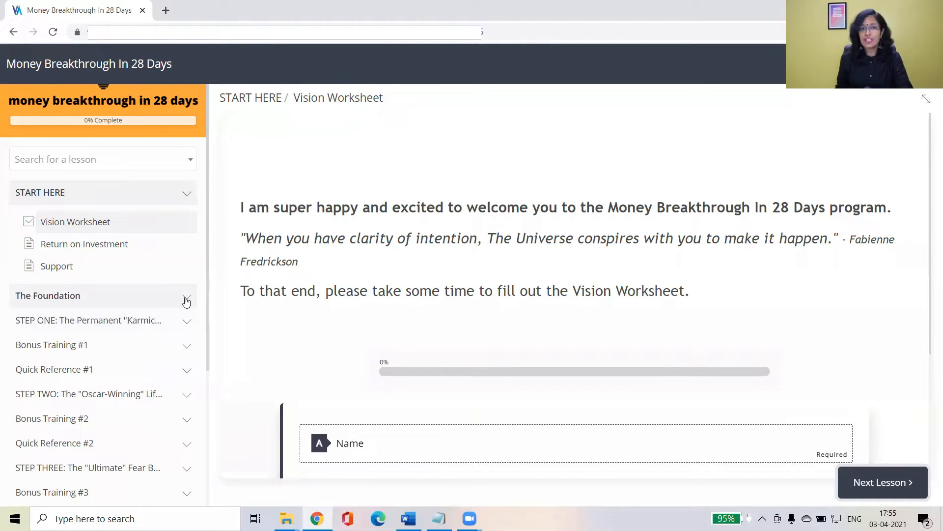
# Expand The Foundation module and scroll to show its lessons and the modules below.
pyautogui.click(186, 298)
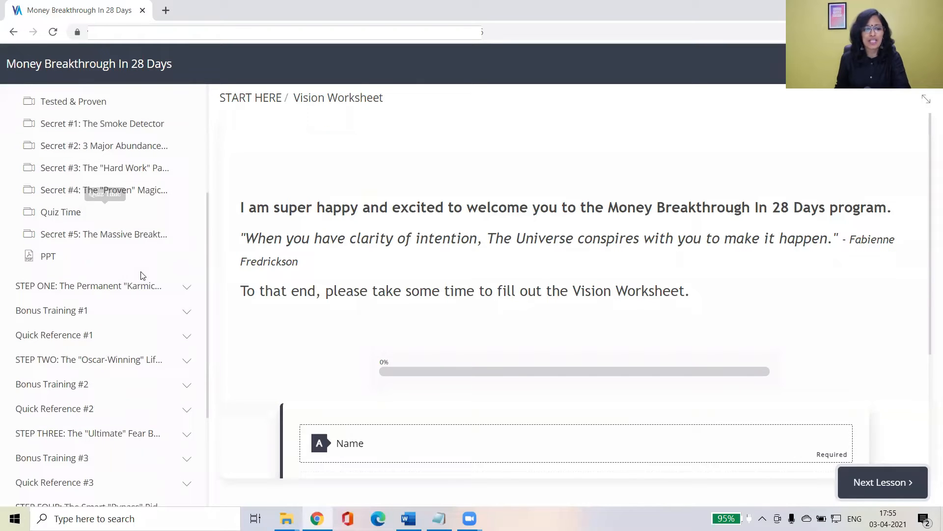
pyautogui.moveTo(126, 238)
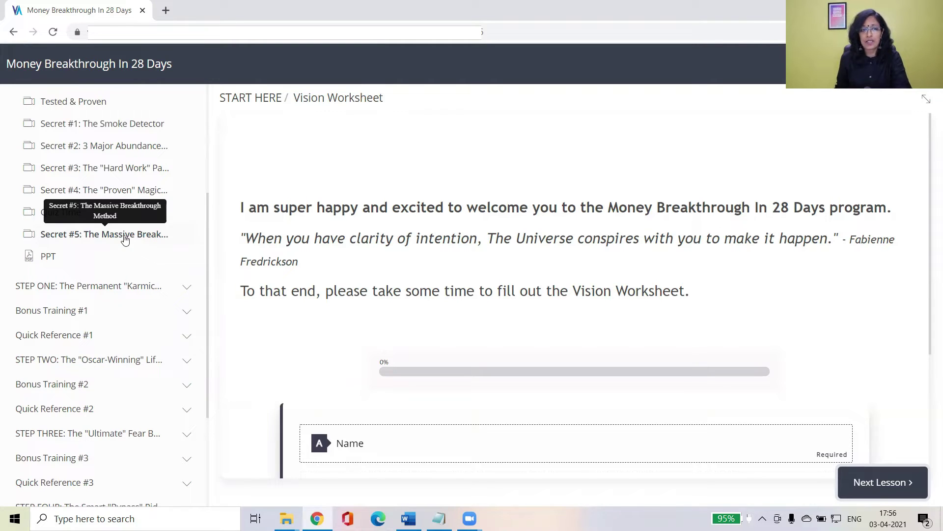
pyautogui.scroll(-3)
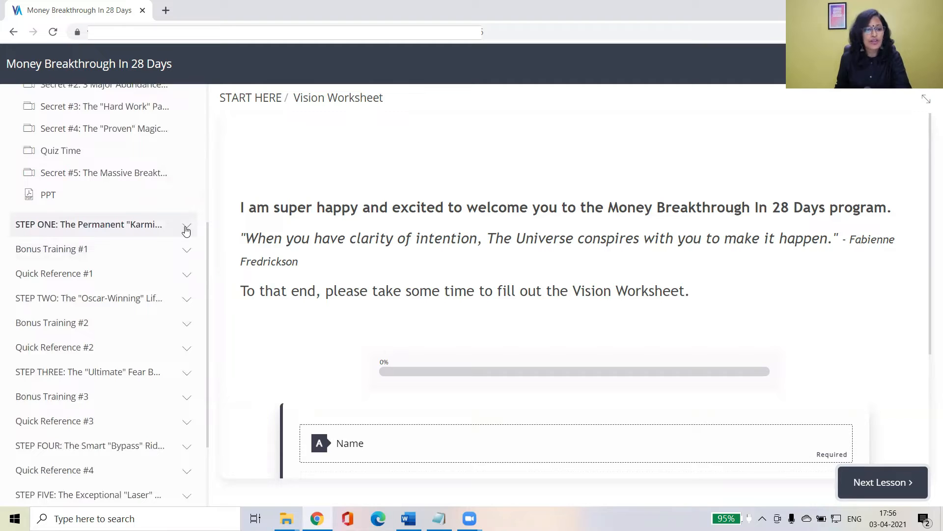
# Expand STEP ONE and scroll through its lessons from Implementation Journal to Quiz Time.
pyautogui.click(187, 224)
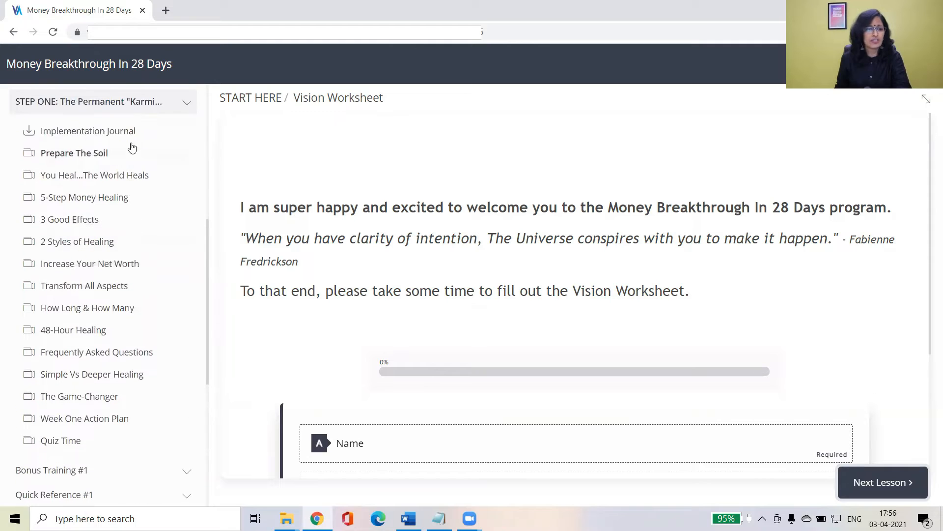
pyautogui.moveTo(114, 203)
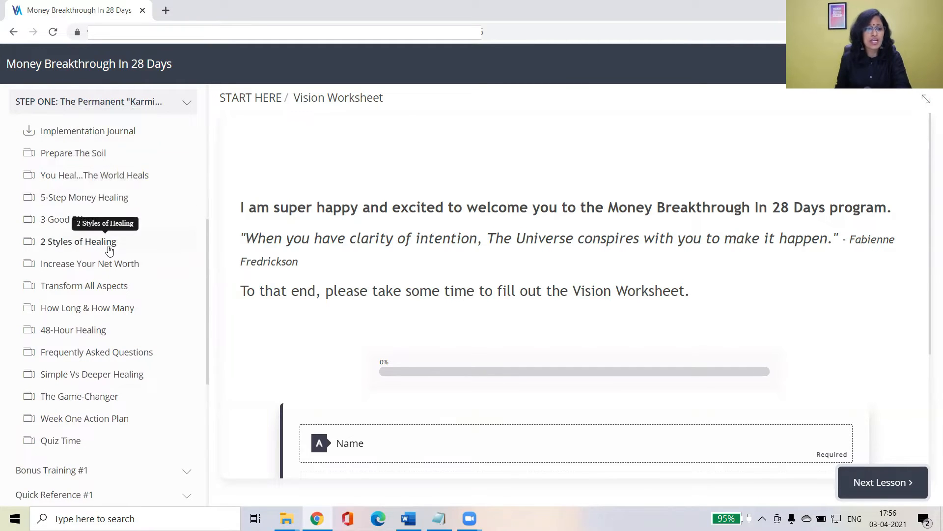
pyautogui.scroll(-3)
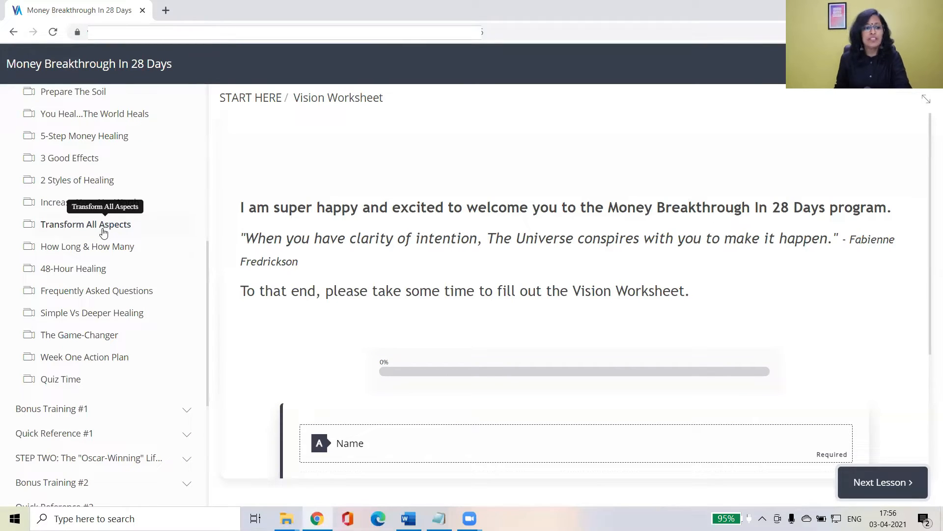
pyautogui.moveTo(112, 288)
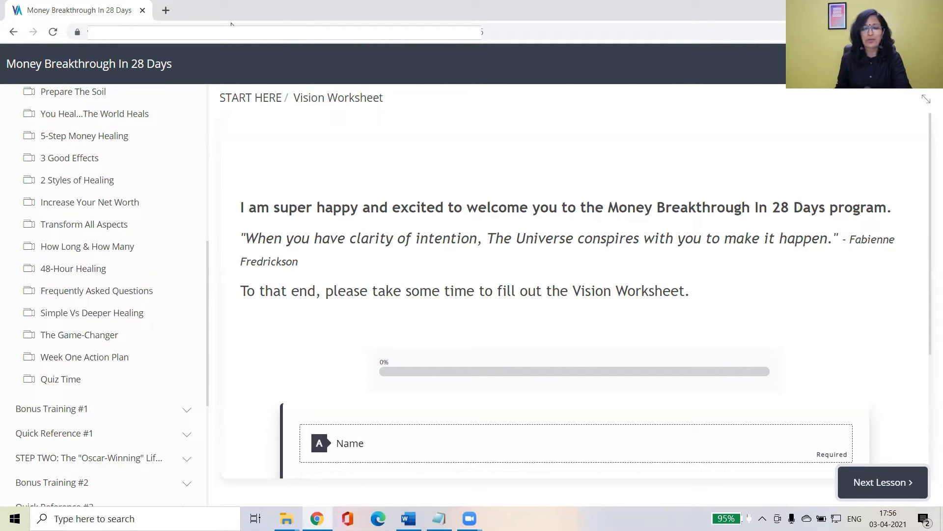
pyautogui.moveTo(87, 360)
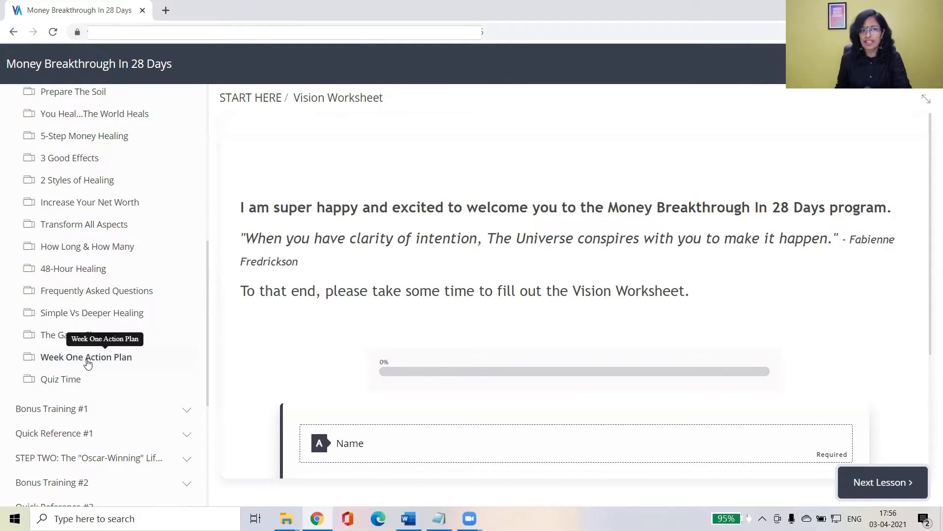
pyautogui.moveTo(76, 351)
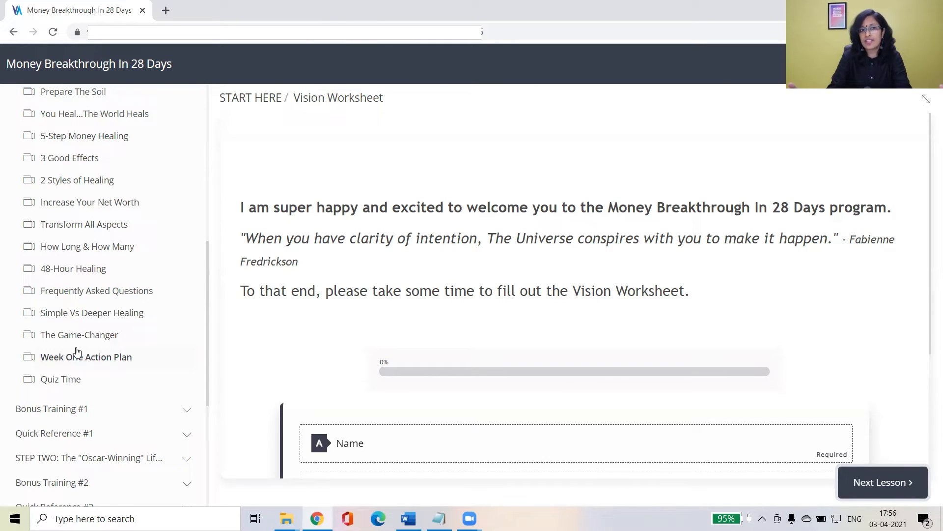
pyautogui.moveTo(96, 343)
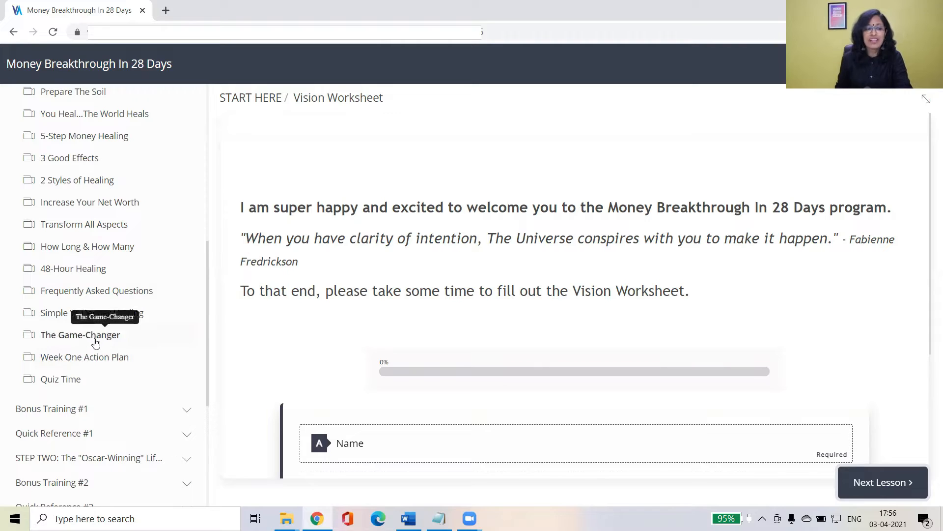
pyautogui.moveTo(139, 355)
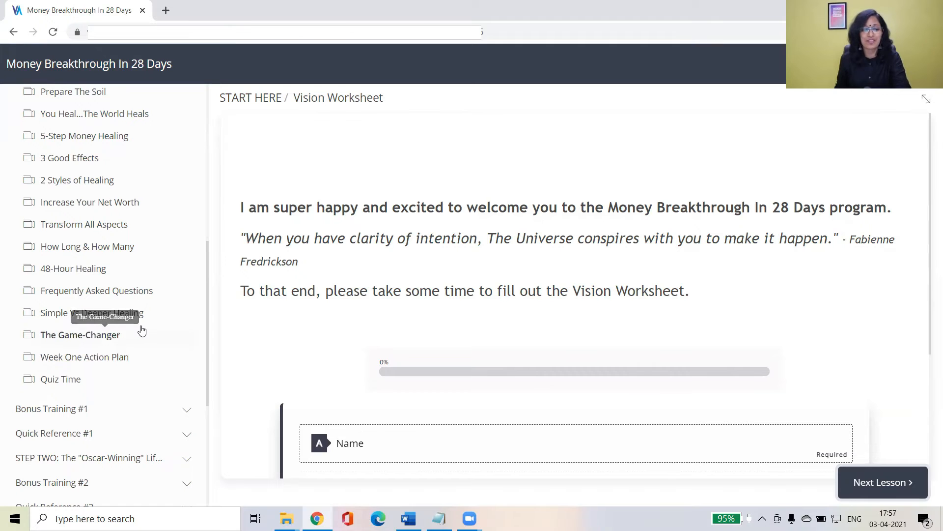
pyautogui.scroll(-3)
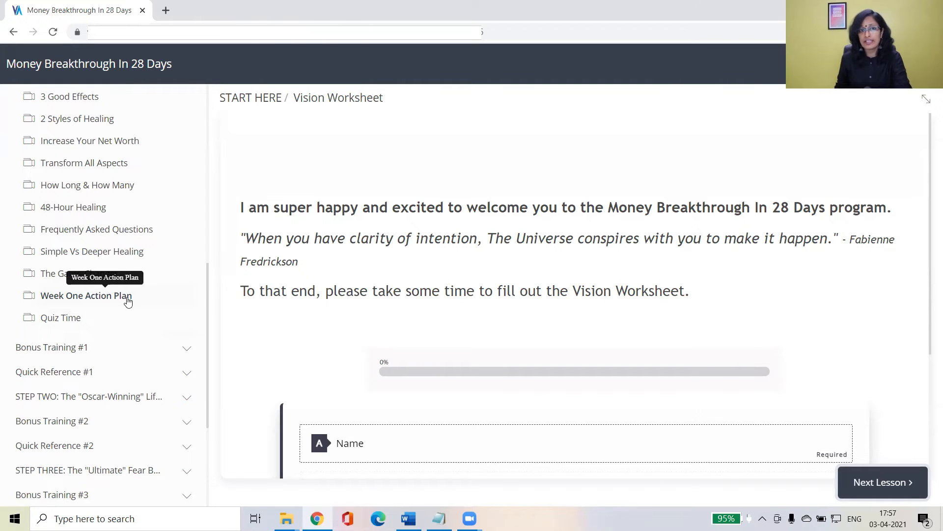
pyautogui.scroll(-3)
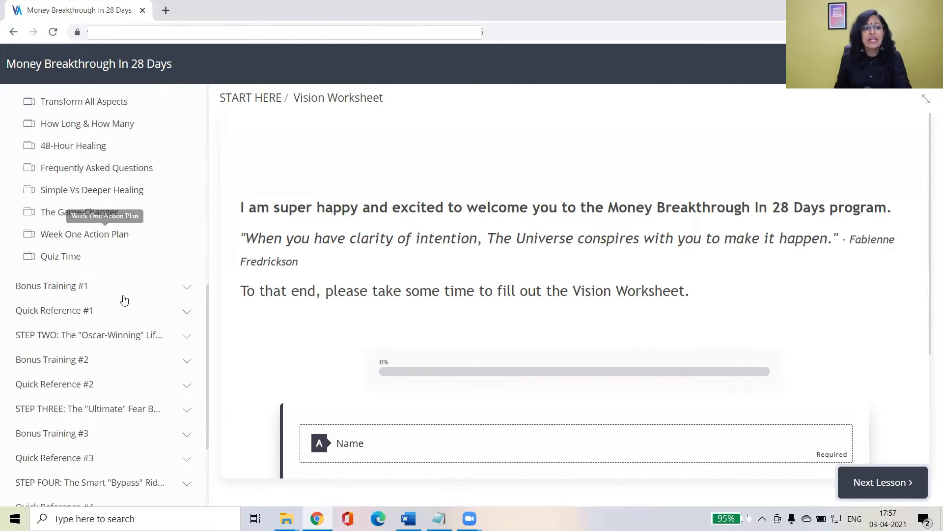
pyautogui.moveTo(190, 289)
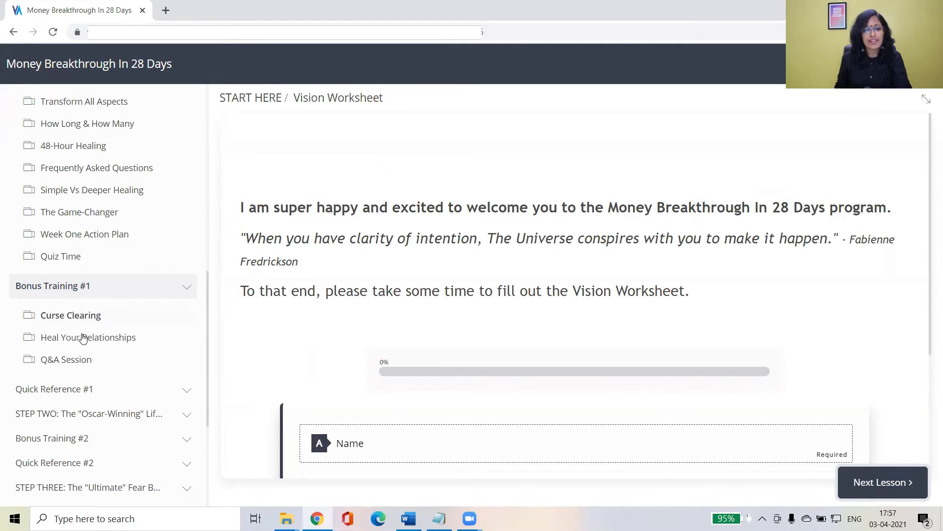
pyautogui.moveTo(87, 245)
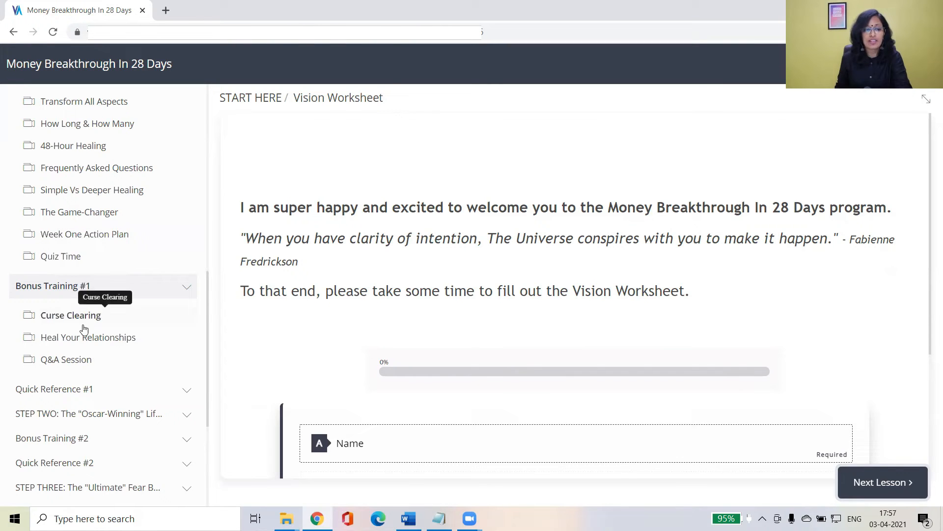
pyautogui.moveTo(108, 334)
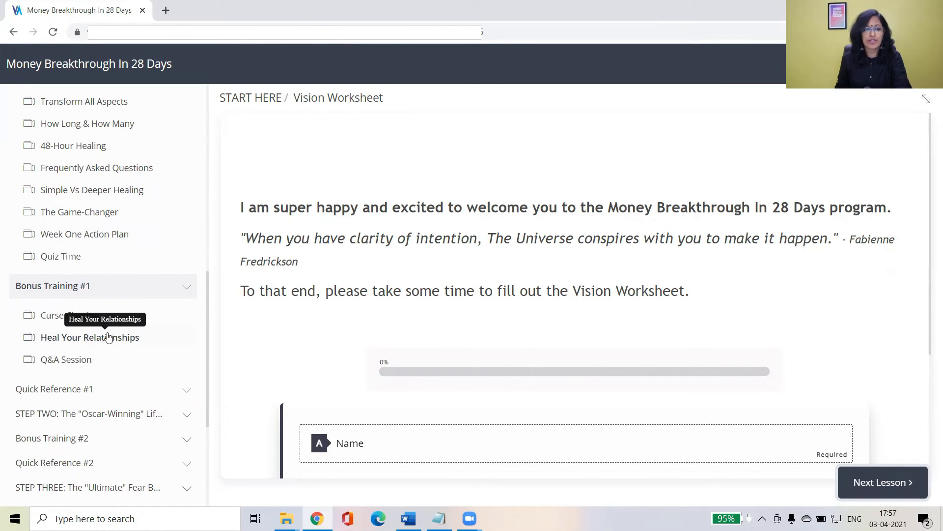
pyautogui.moveTo(104, 363)
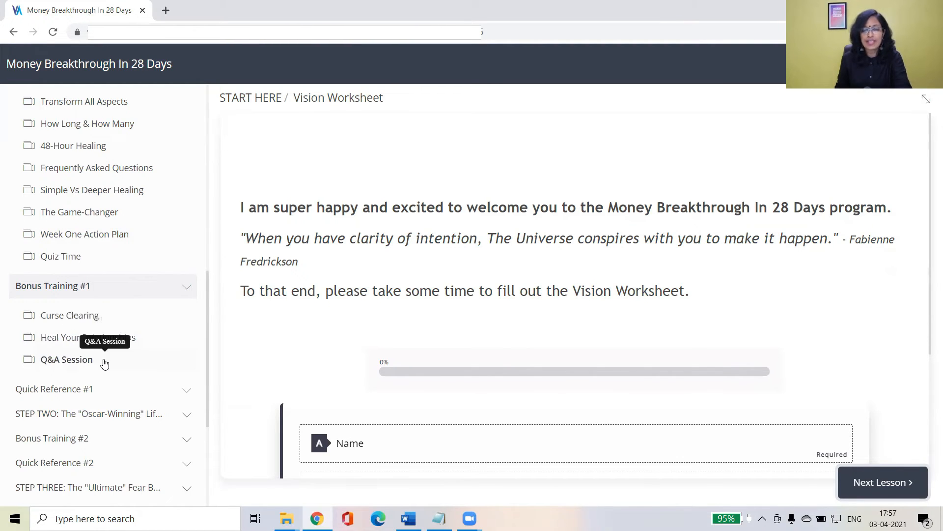
pyautogui.moveTo(108, 367)
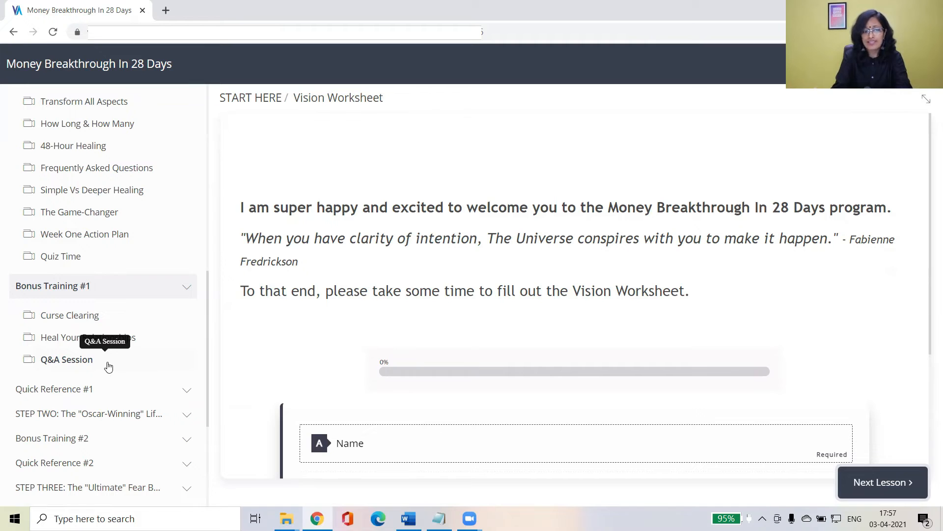
# Scroll the sidebar to show Bonus Training #1 lessons: Curse Clearing, Heal Your Relationships, Q&A Session.
pyautogui.scroll(-3)
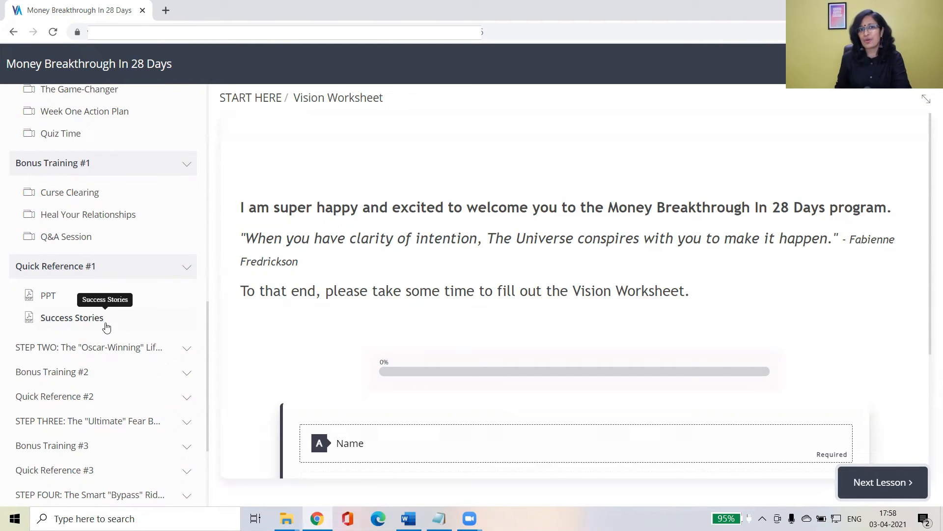
pyautogui.moveTo(114, 322)
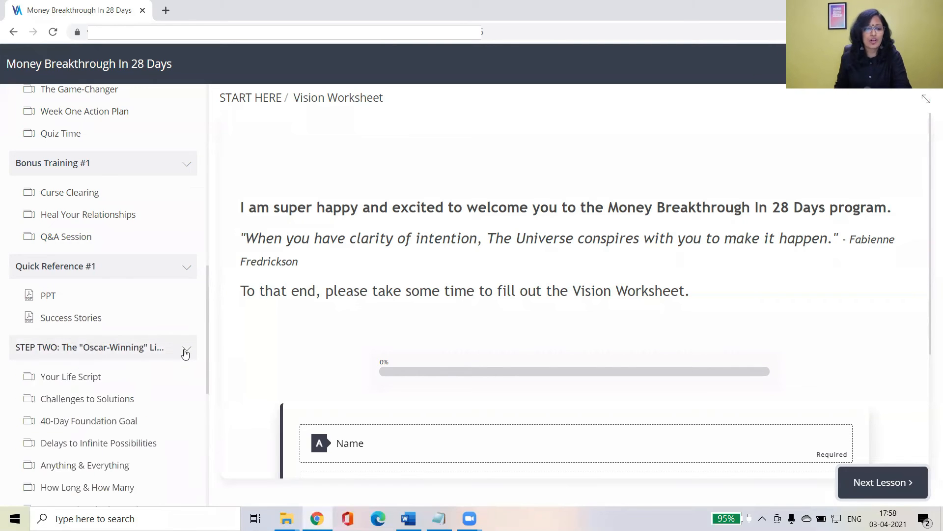
pyautogui.scroll(-3)
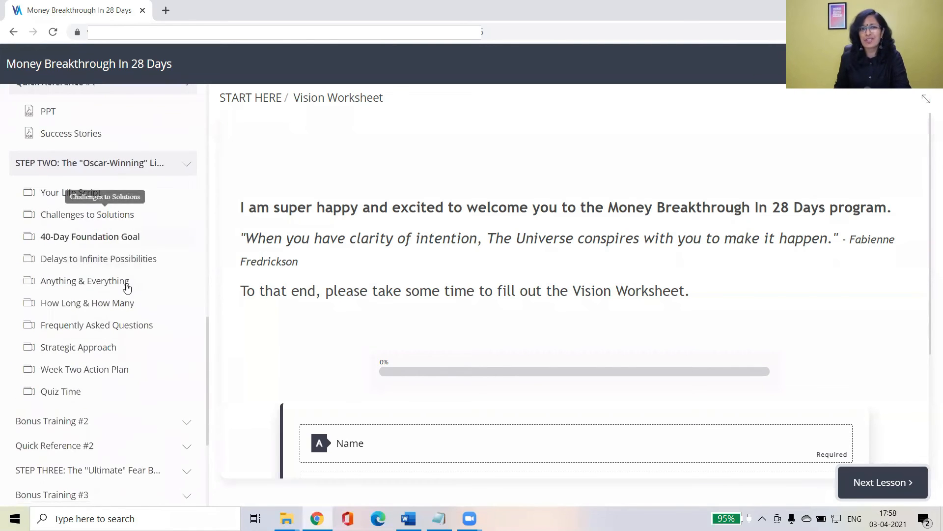
pyautogui.scroll(-3)
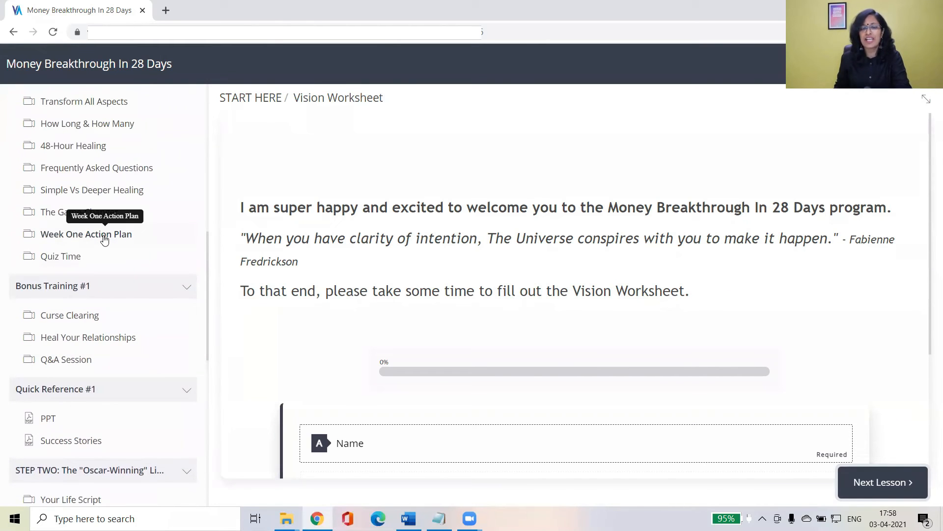
pyautogui.moveTo(118, 307)
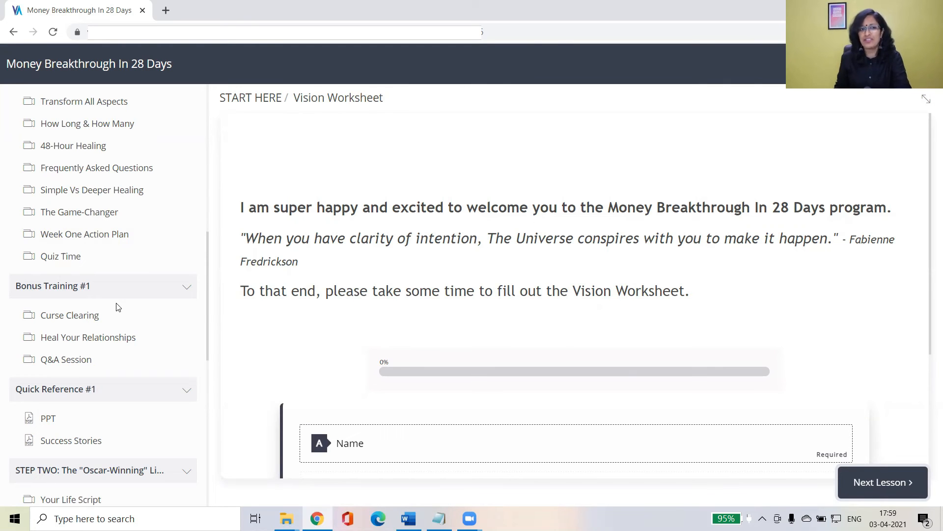
pyautogui.scroll(-3)
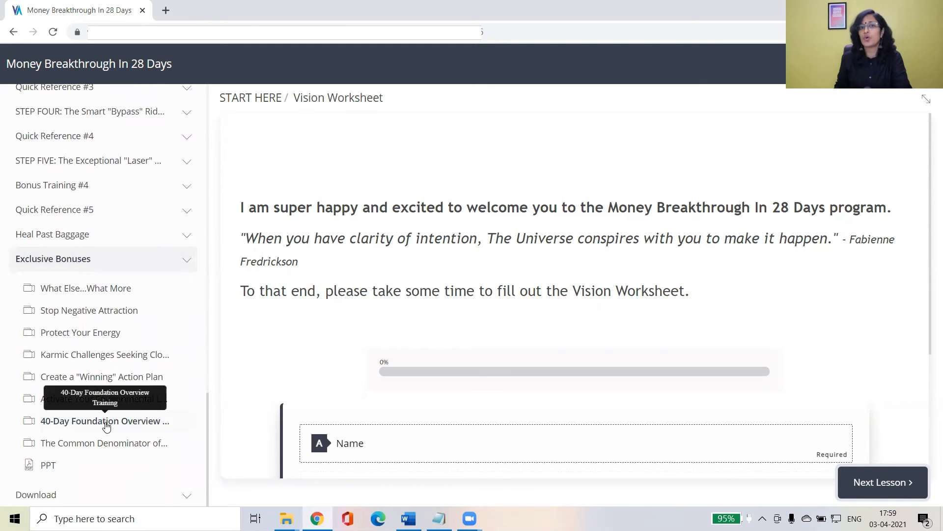
pyautogui.moveTo(119, 421)
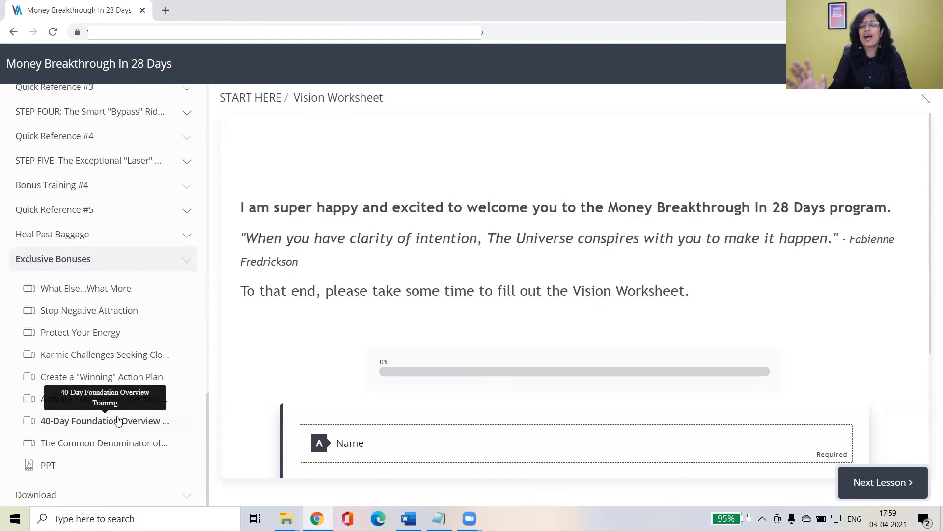